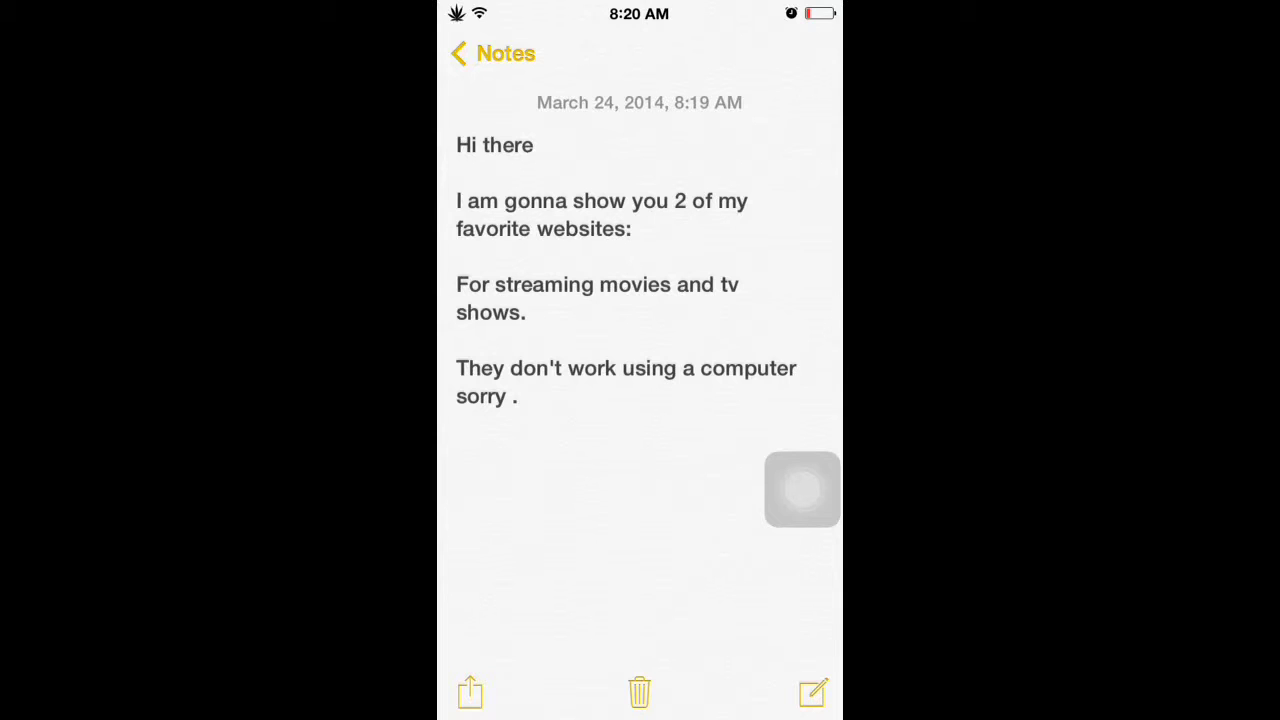
Use the AssistiveTouch Home shortcut to leave Notes for the home screen.
{"action": "left_click", "coordinate": [802, 488]}
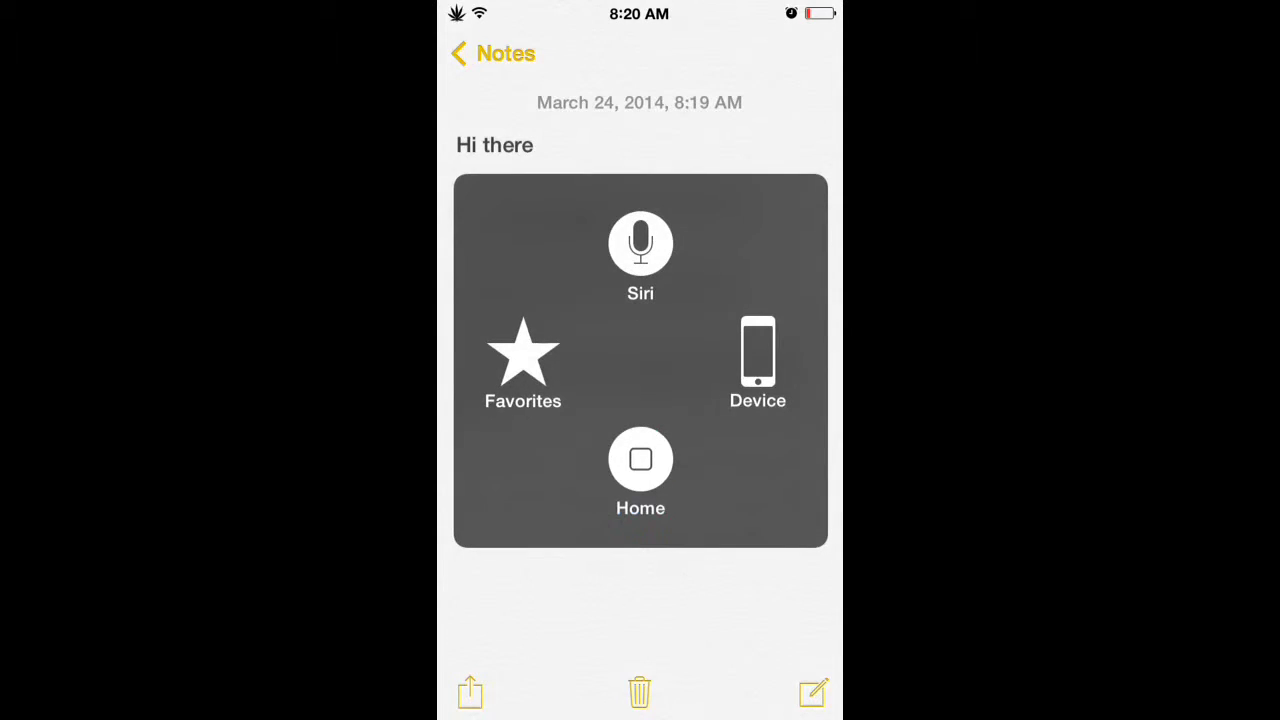
{"action": "left_click", "coordinate": [640, 460]}
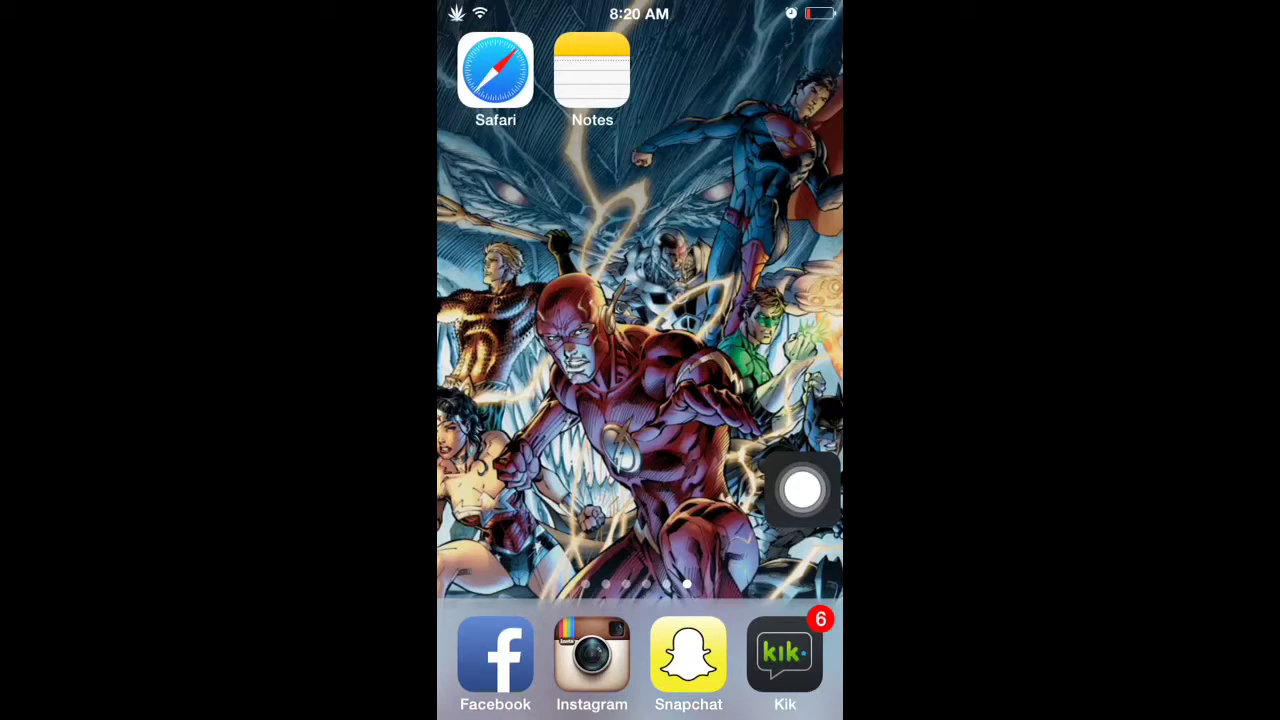
Load 123movies.me/movies in Safari and browse page 1 of the movie listings.
{"action": "left_click", "coordinate": [496, 70]}
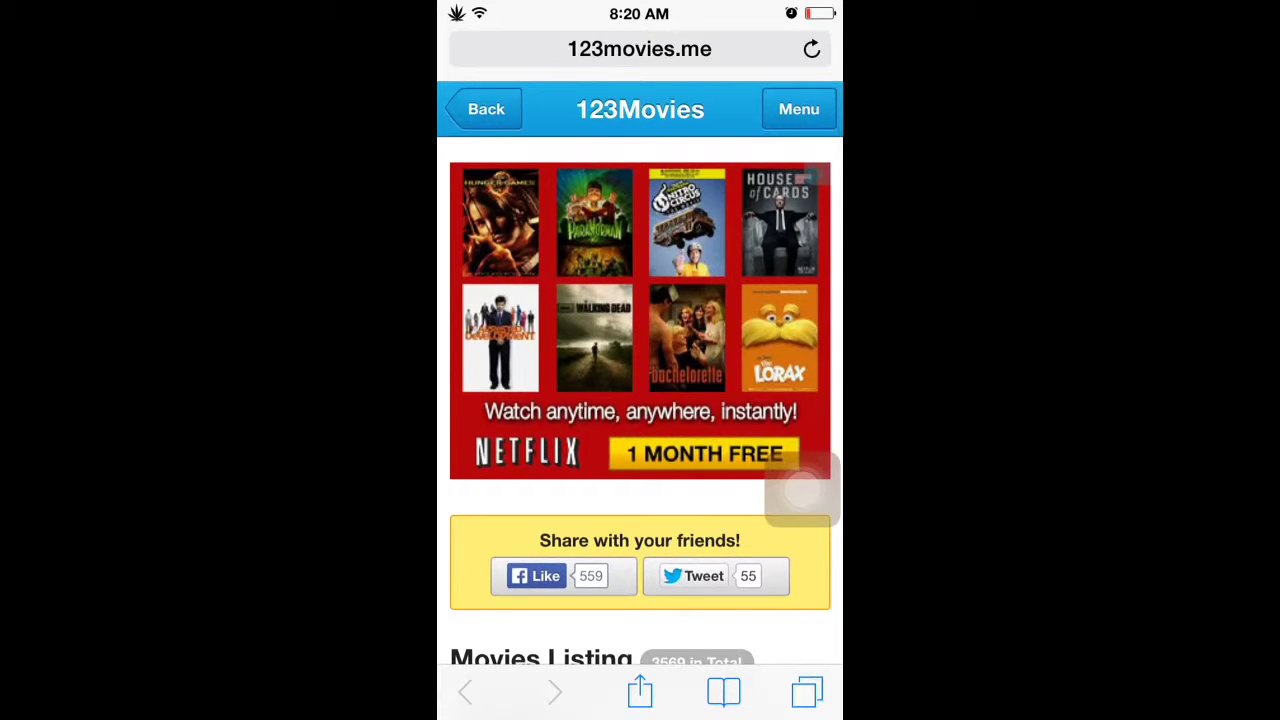
{"action": "left_click", "coordinate": [620, 48]}
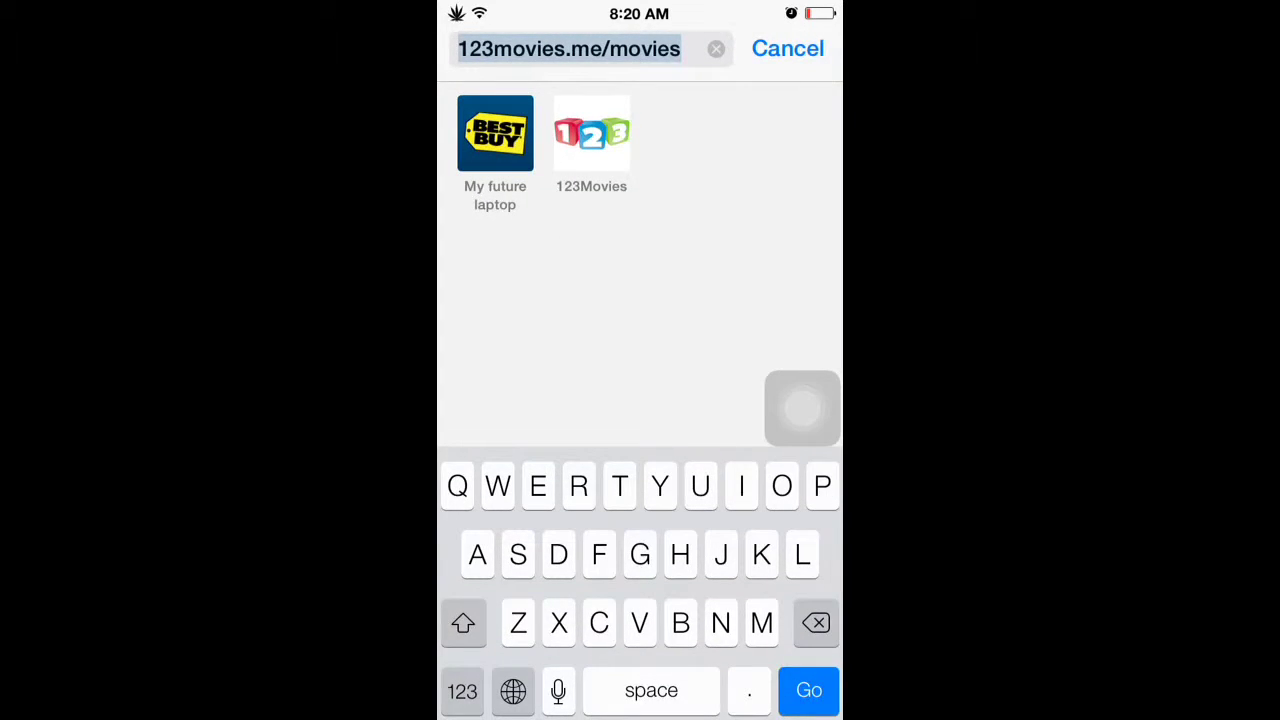
{"action": "left_click", "coordinate": [808, 690]}
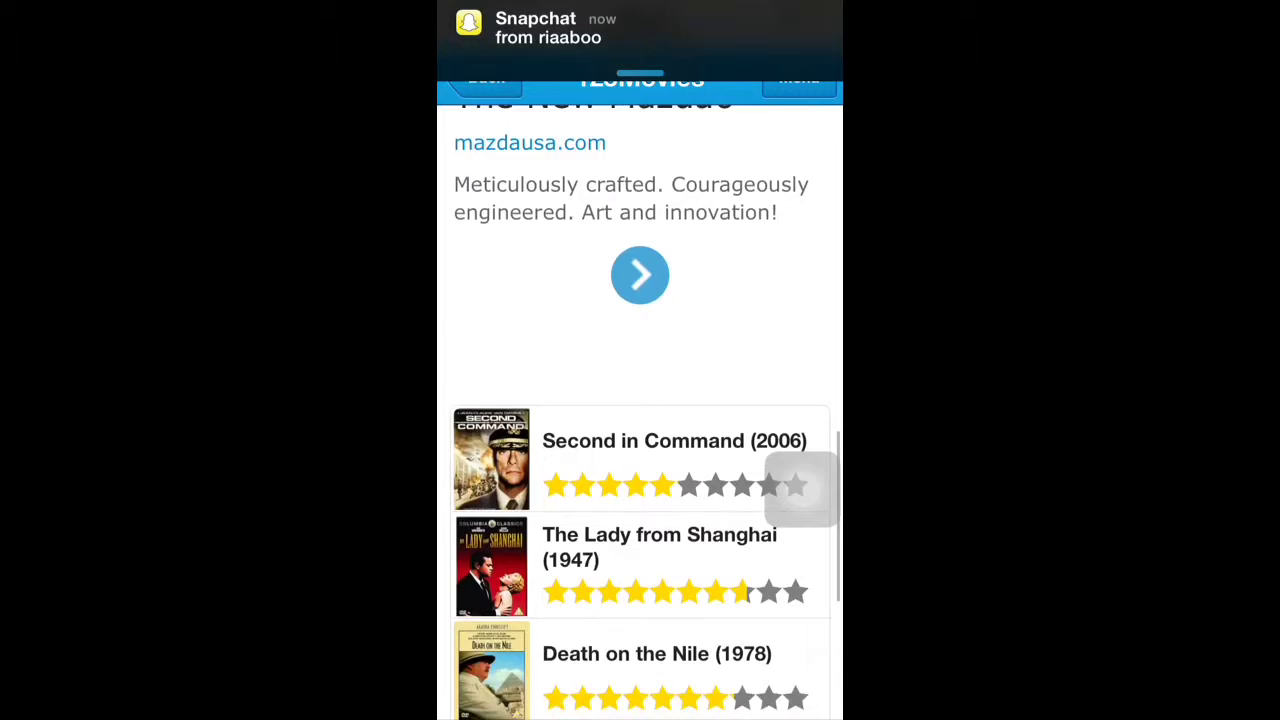
{"action": "scroll", "scroll_direction": "up", "scroll_amount": 3}
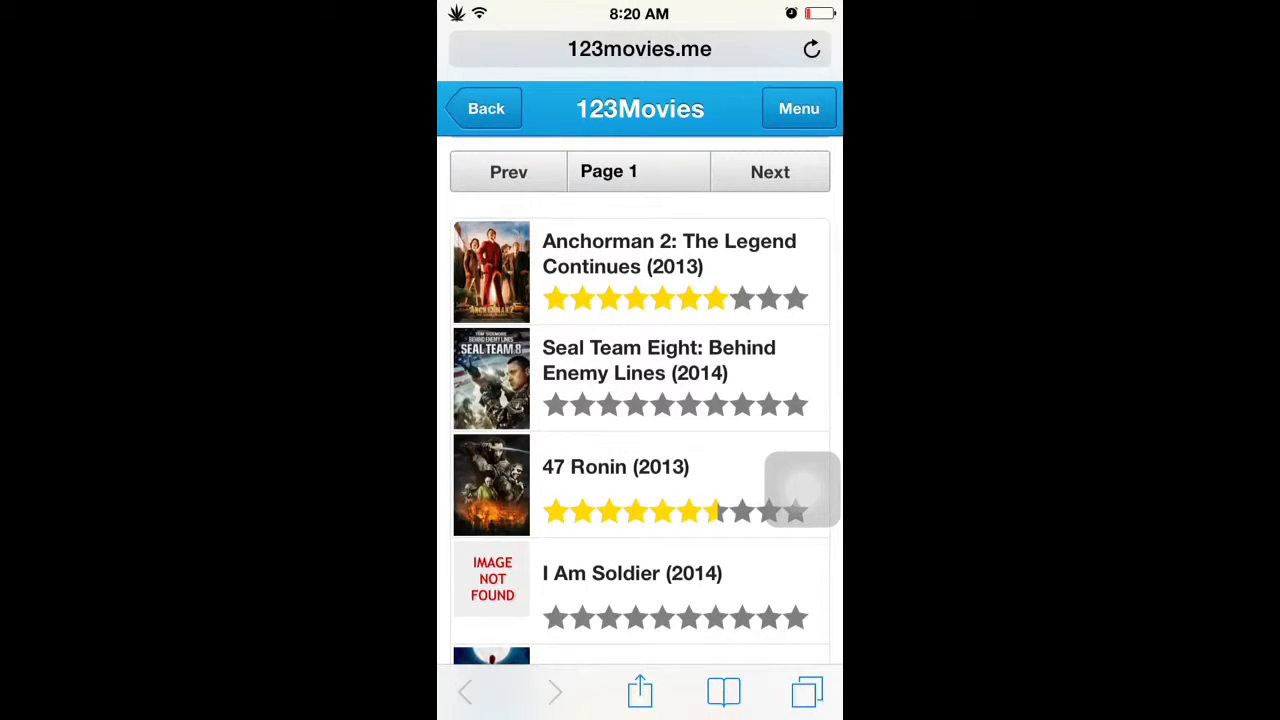
Open Anchorman 2's detail page and start its Play! streaming page on a830.123movies.me.
{"action": "left_click", "coordinate": [812, 48]}
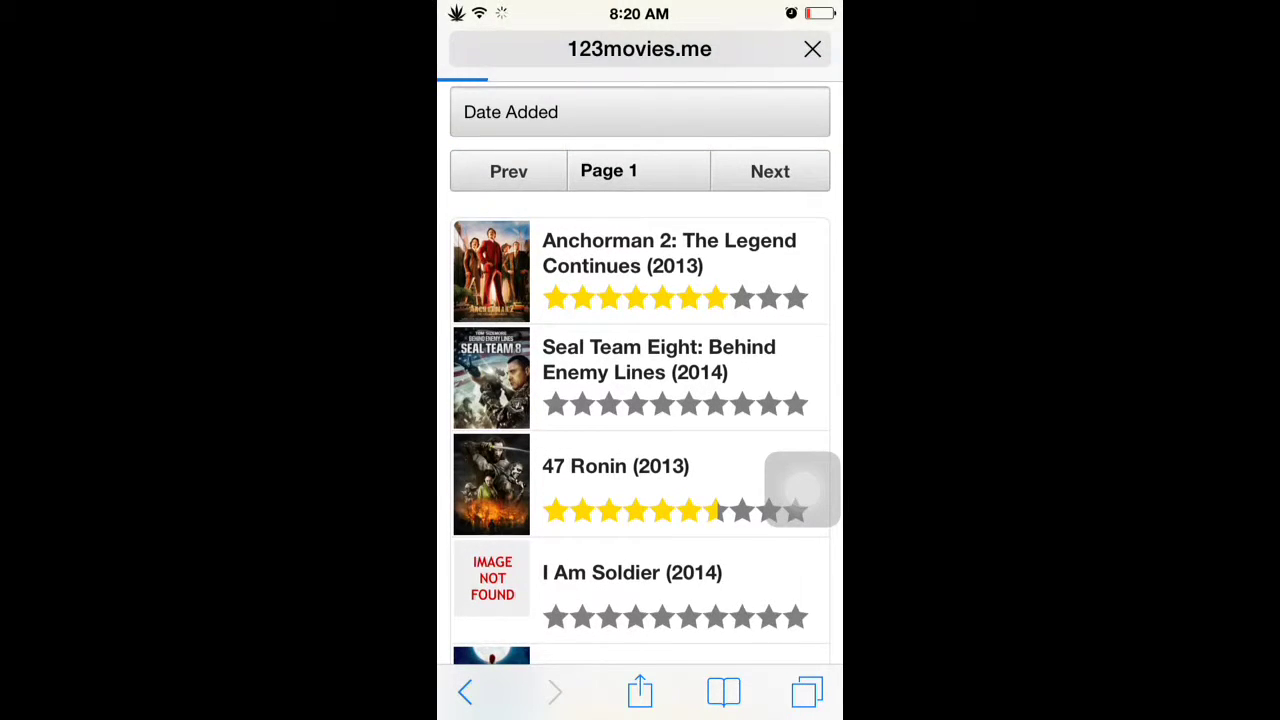
{"action": "left_click", "coordinate": [668, 252]}
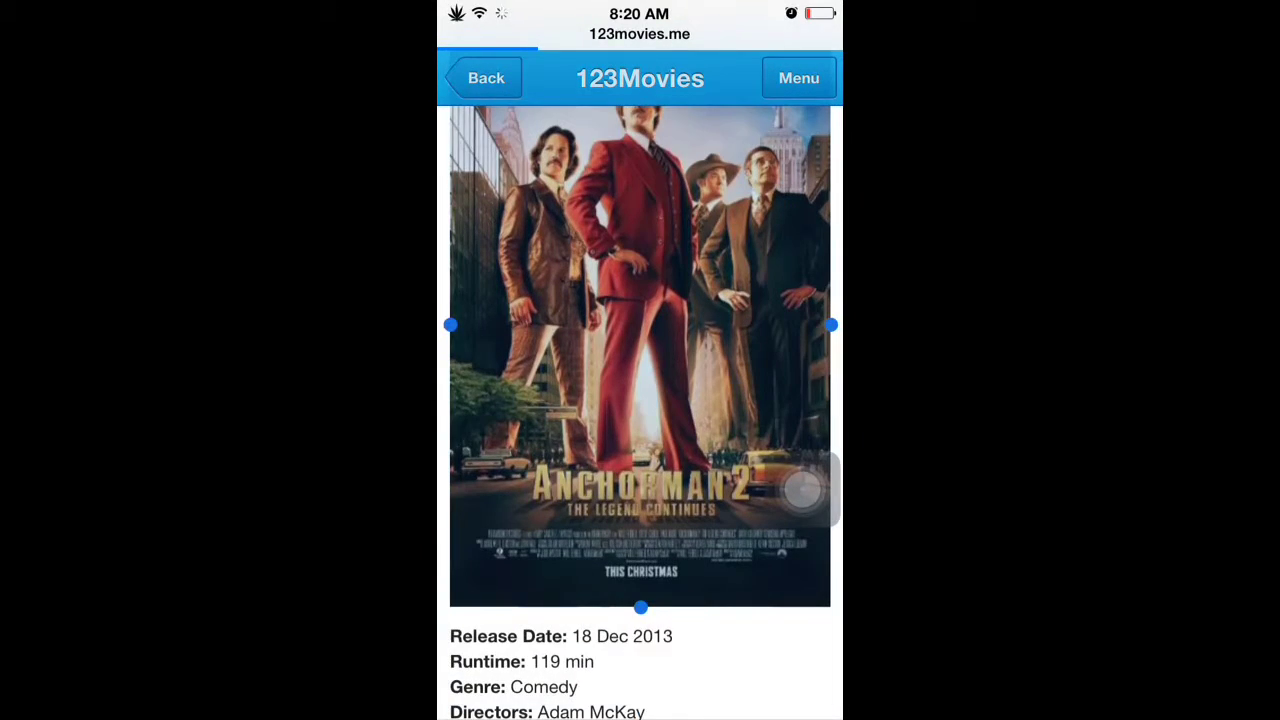
{"action": "scroll", "scroll_direction": "down", "scroll_amount": 3}
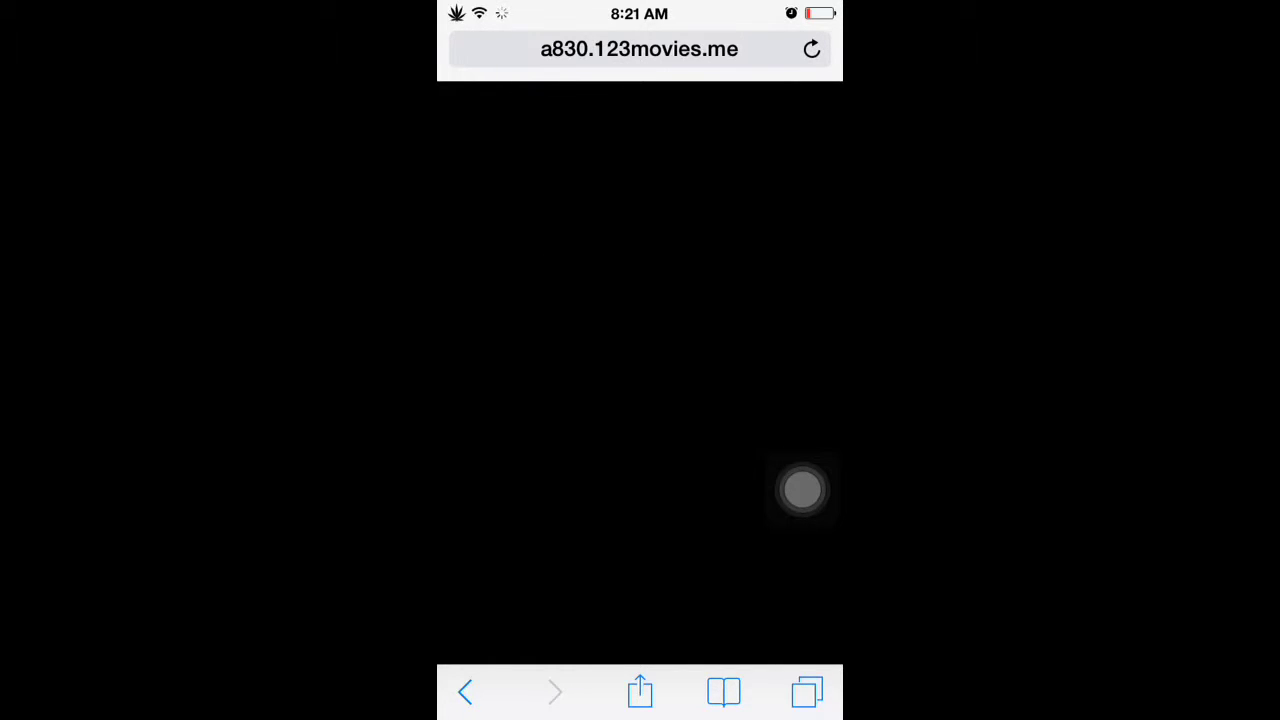
Stream Anchorman 2 in the video player and show the controls around the 50-minute mark.
{"action": "left_click", "coordinate": [640, 374]}
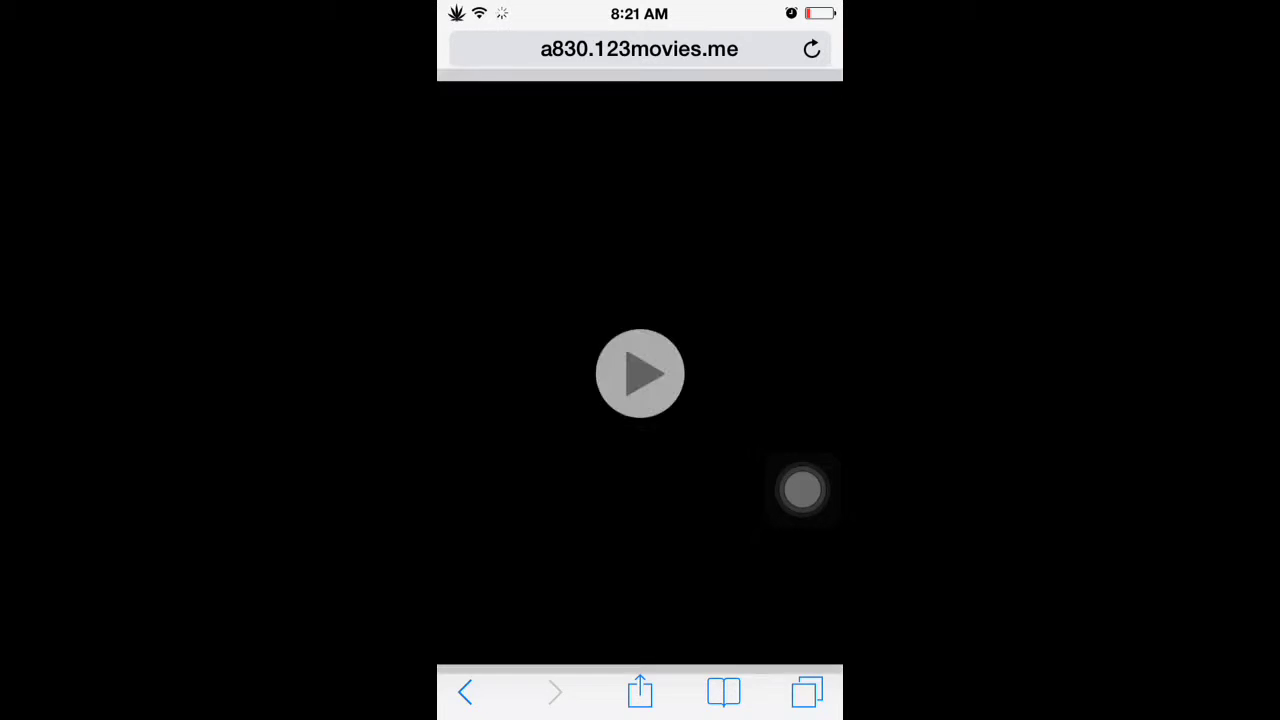
{"action": "left_click", "coordinate": [640, 374]}
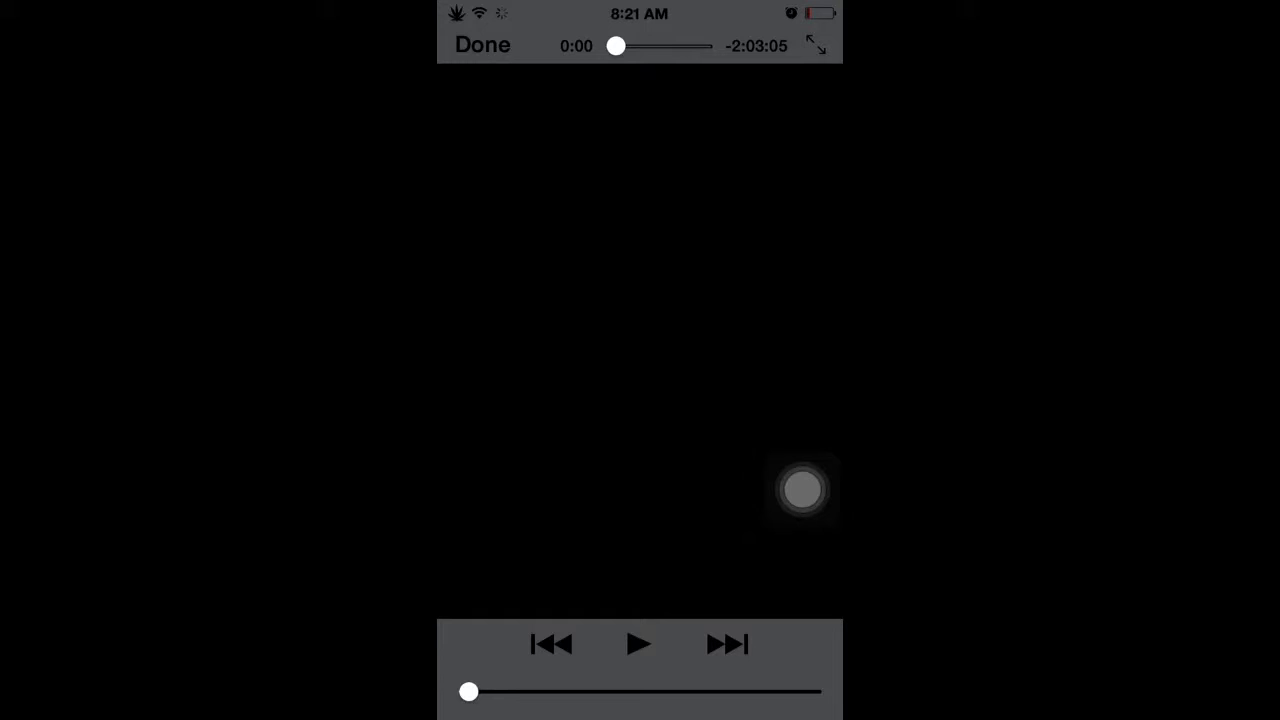
{"action": "left_click", "coordinate": [640, 644]}
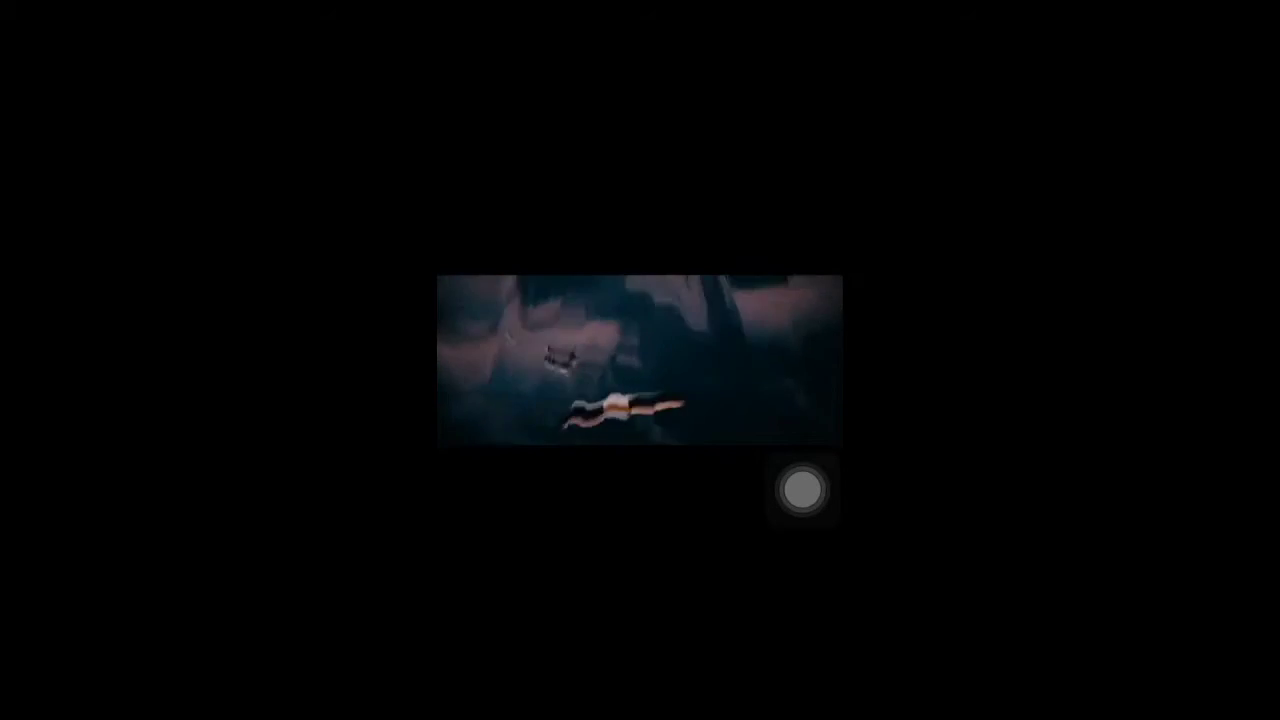
{"action": "left_click", "coordinate": [640, 360]}
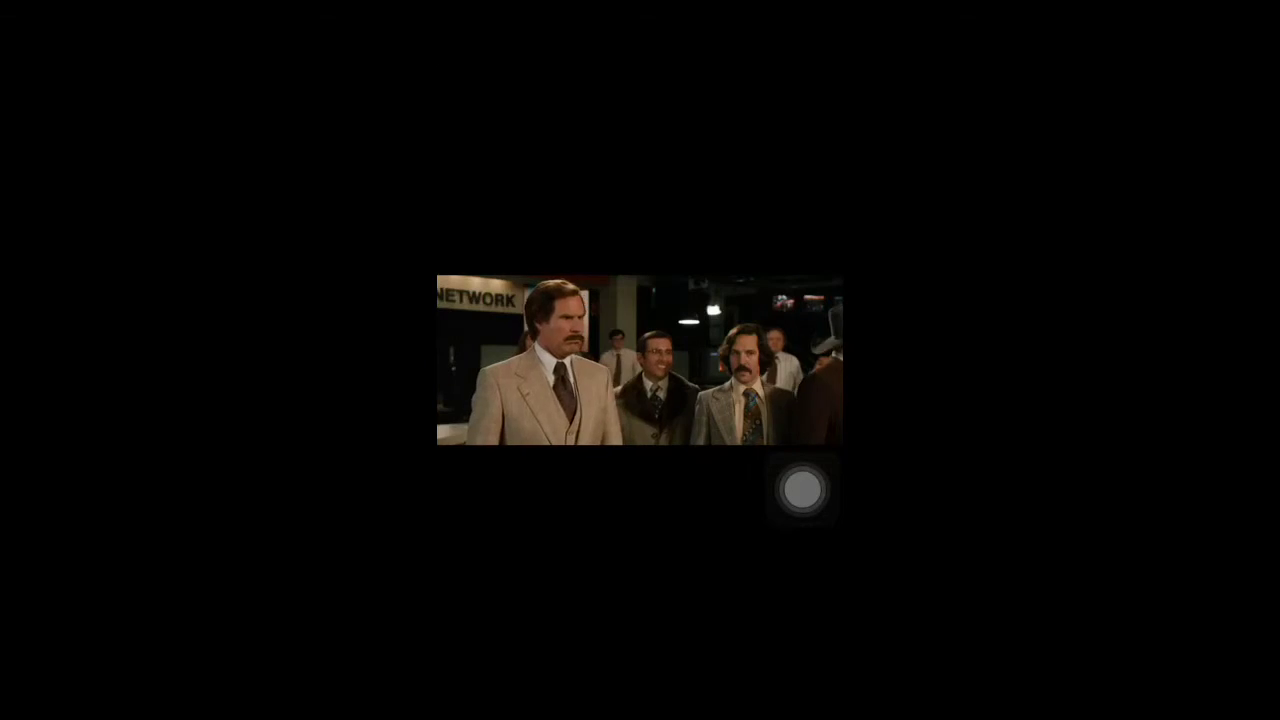
{"action": "left_click", "coordinate": [640, 360]}
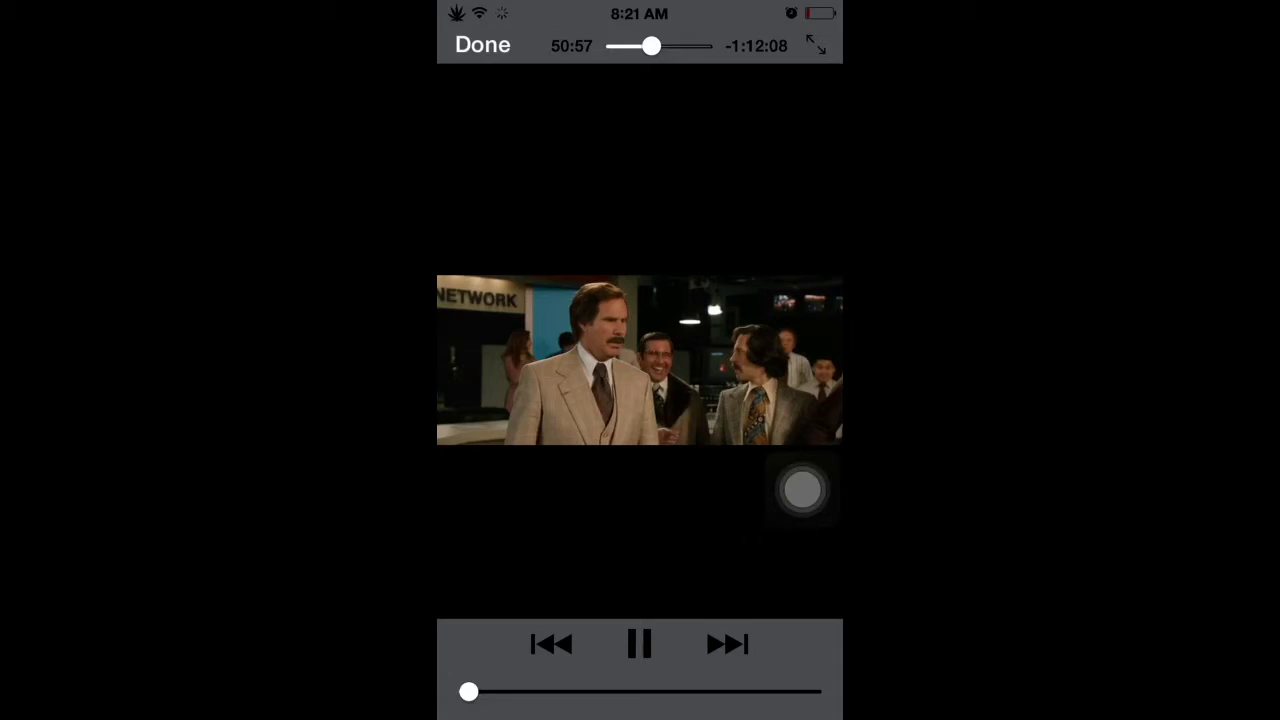
Exit the player with Done and load the isho.ws grid of TV show posters.
{"action": "left_click", "coordinate": [482, 44]}
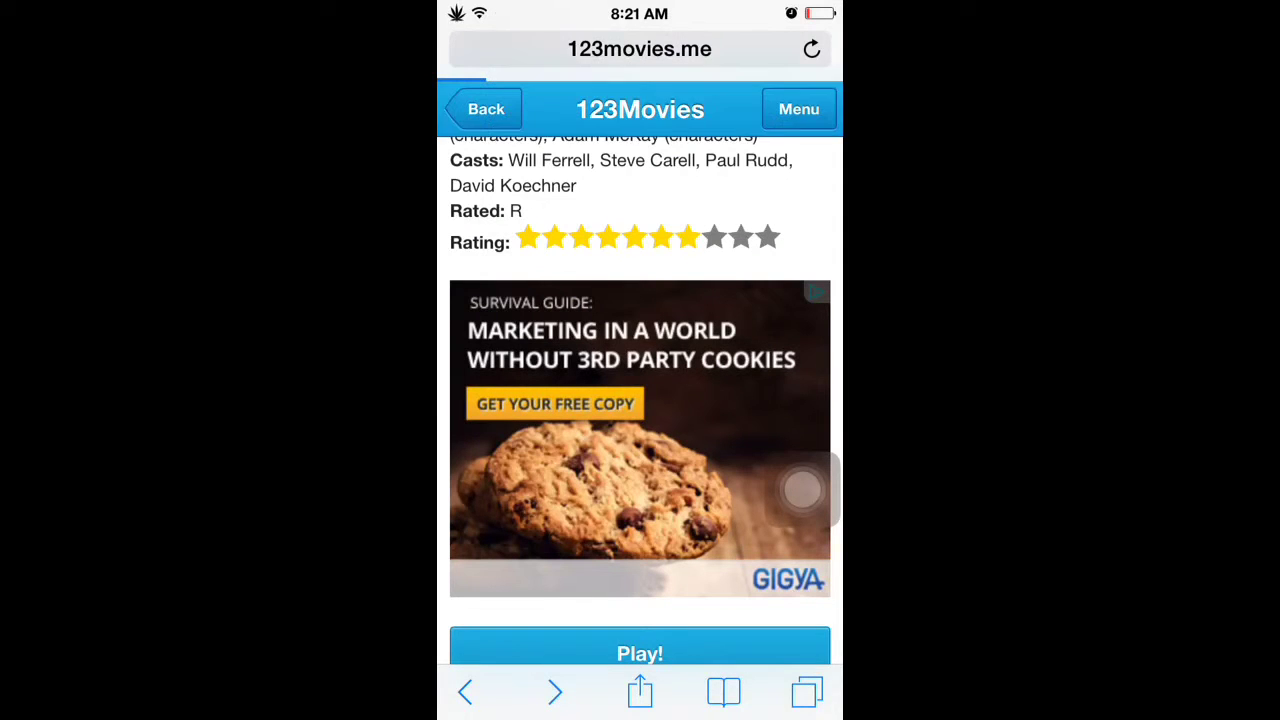
{"action": "left_click", "coordinate": [806, 692]}
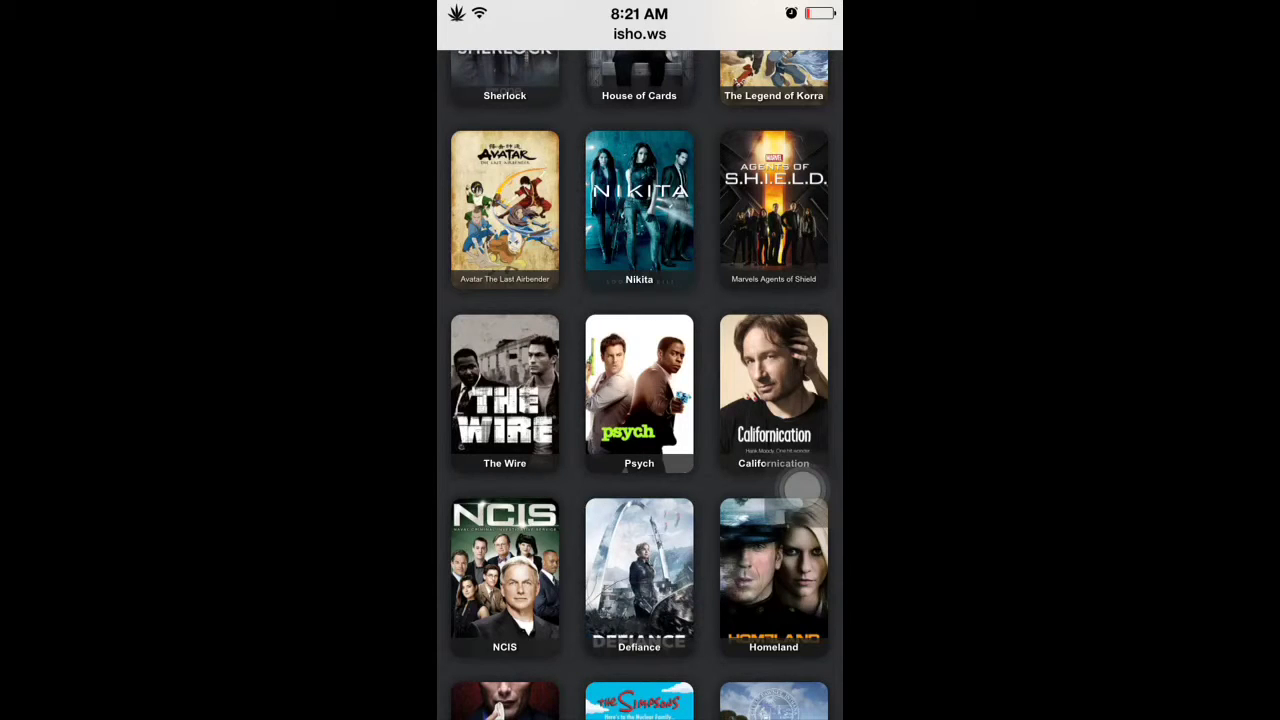
{"action": "scroll", "scroll_direction": "down", "scroll_amount": 3}
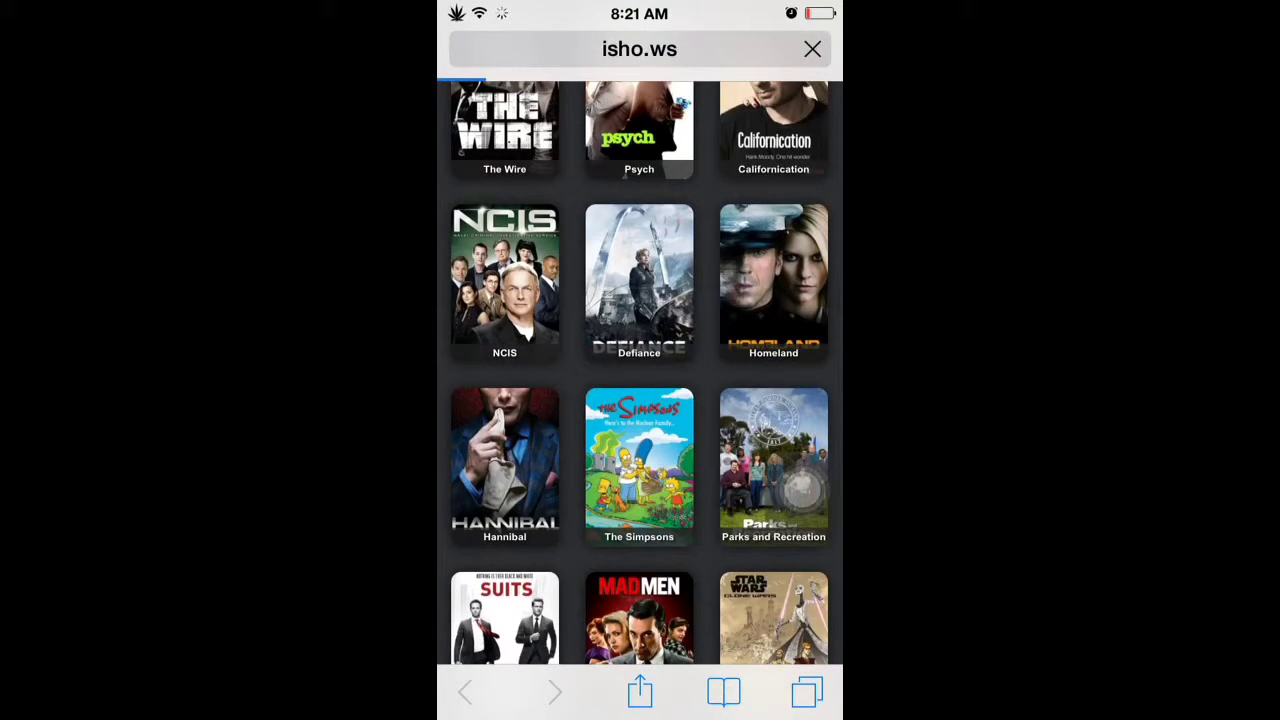
Open The Simpsons, choose Season 25 and Watch Episode on Diggs (Episode 13).
{"action": "left_click", "coordinate": [640, 468]}
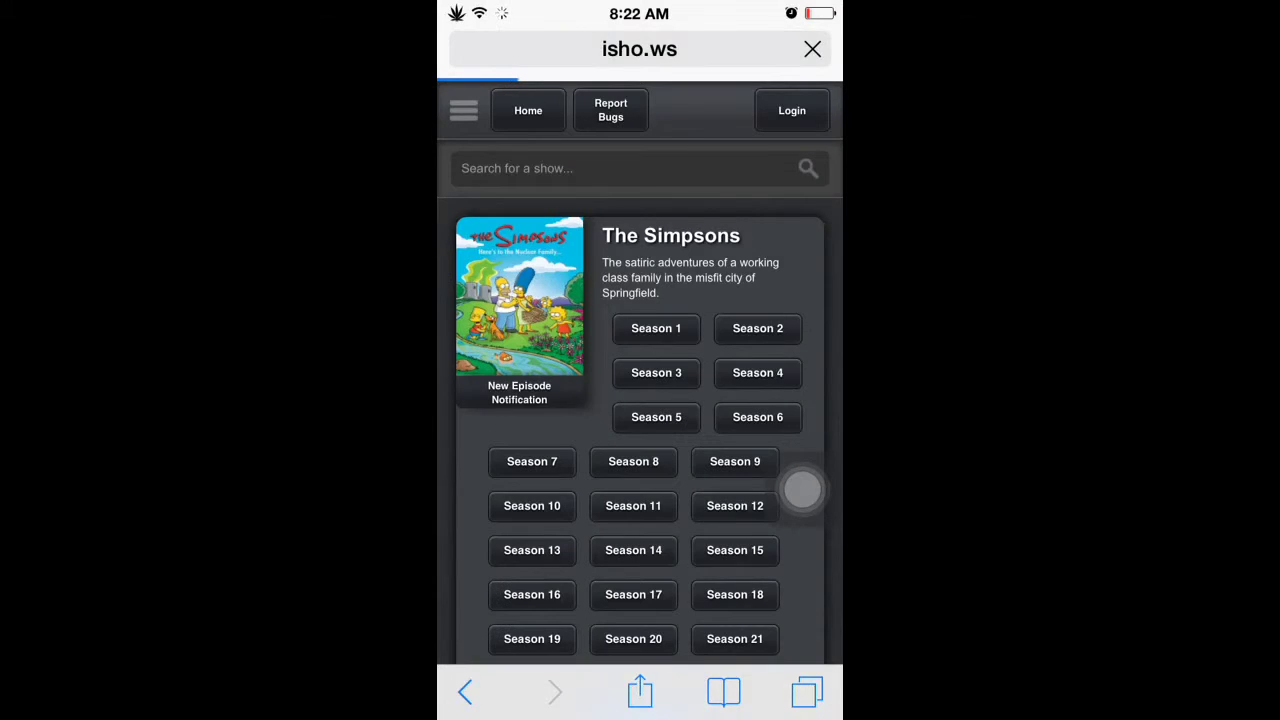
{"action": "scroll", "scroll_direction": "down", "scroll_amount": 3}
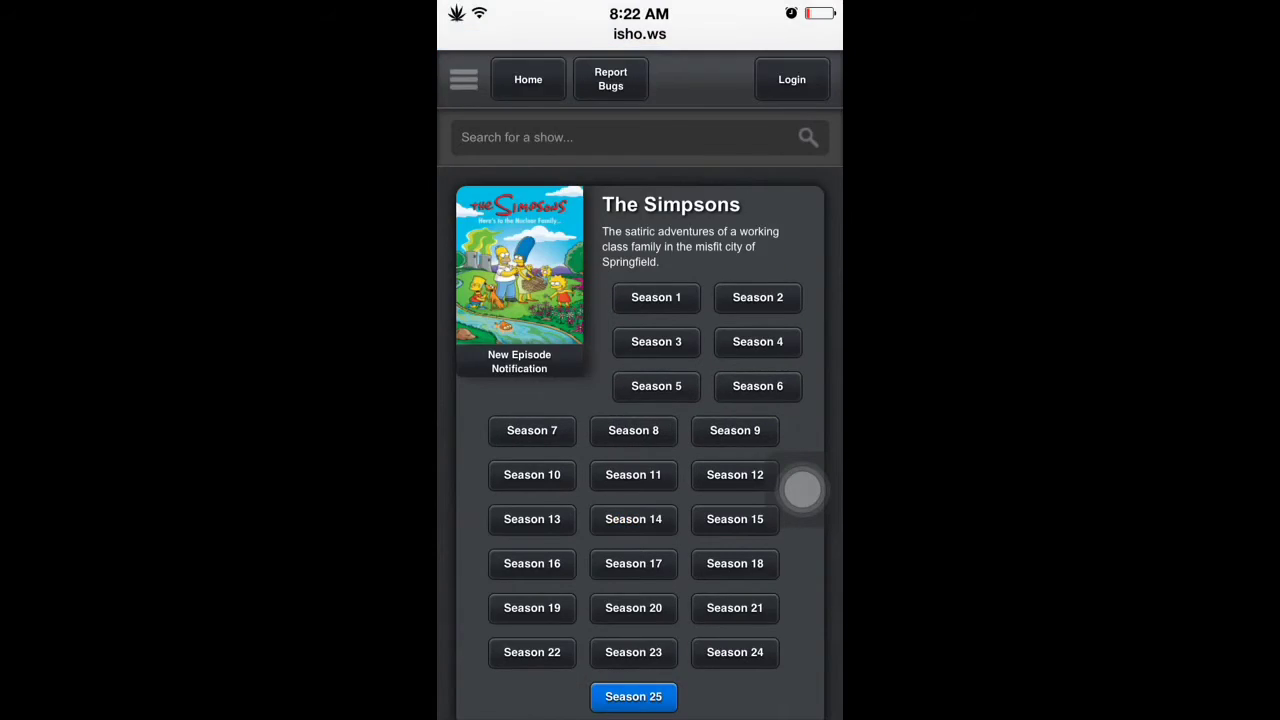
{"action": "left_click", "coordinate": [632, 696]}
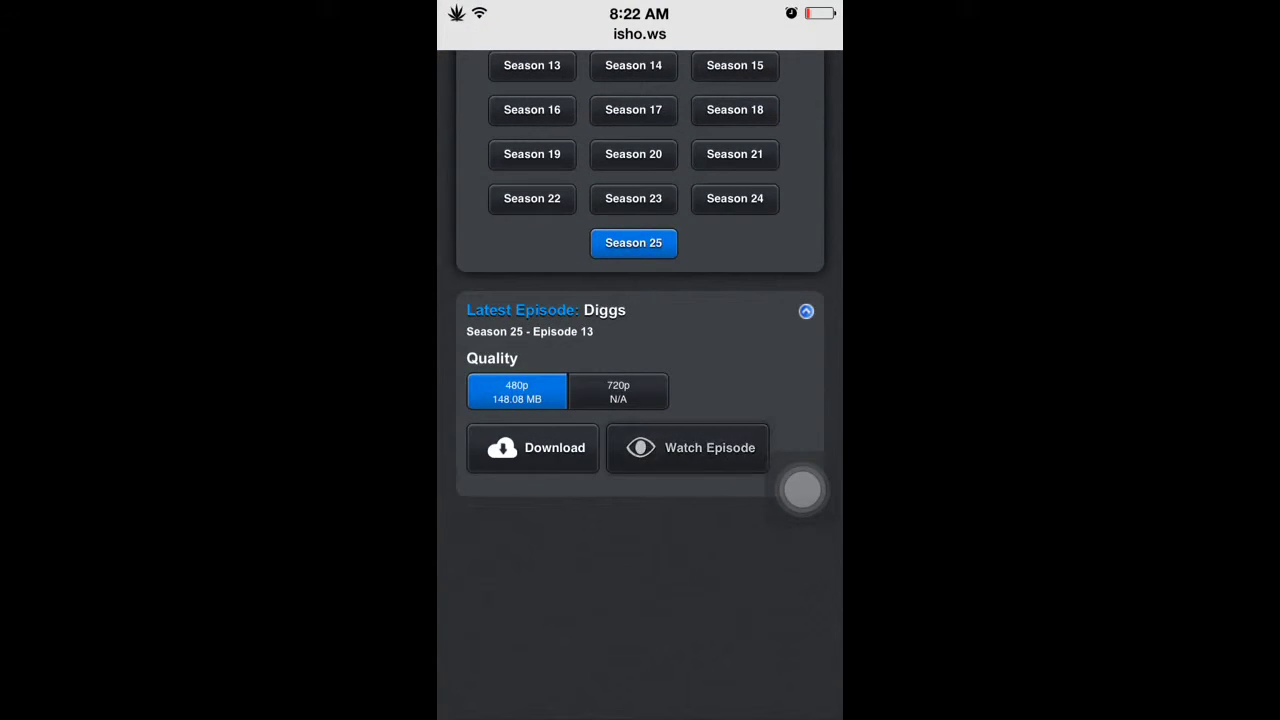
{"action": "left_click", "coordinate": [688, 448]}
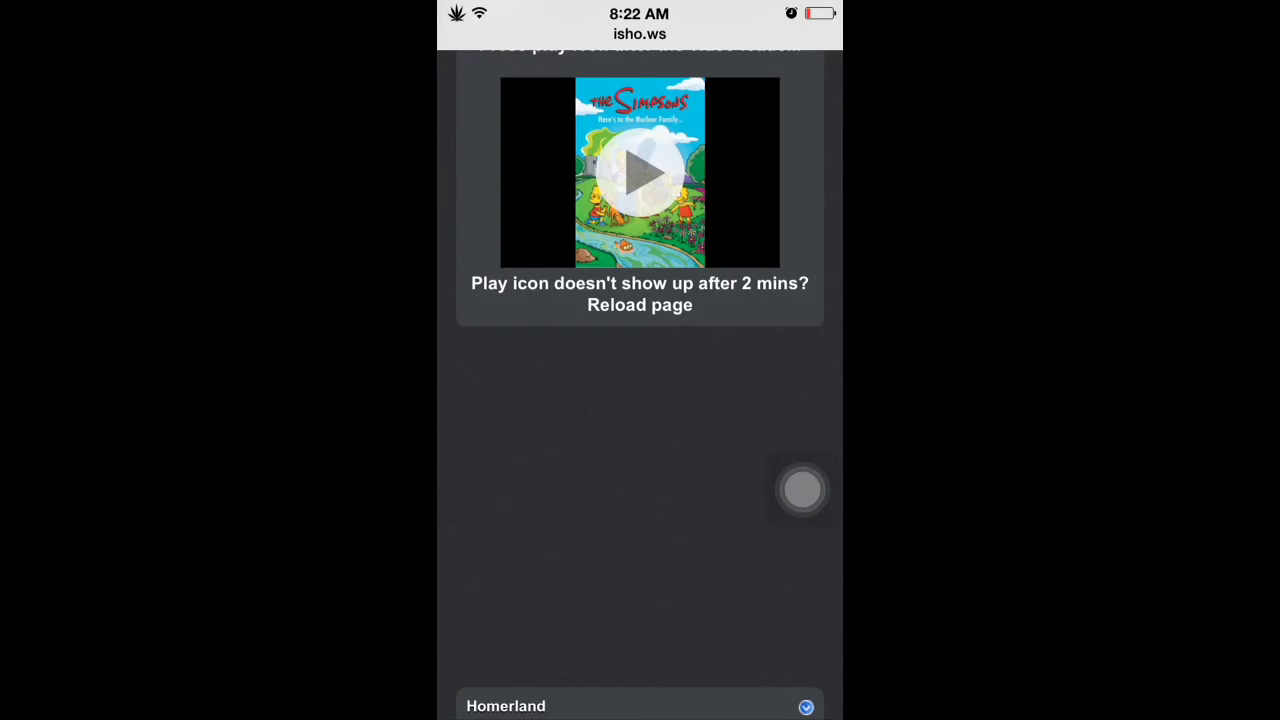
Play Diggs in the video player and scrub ahead to about 18:56.
{"action": "left_click", "coordinate": [640, 172]}
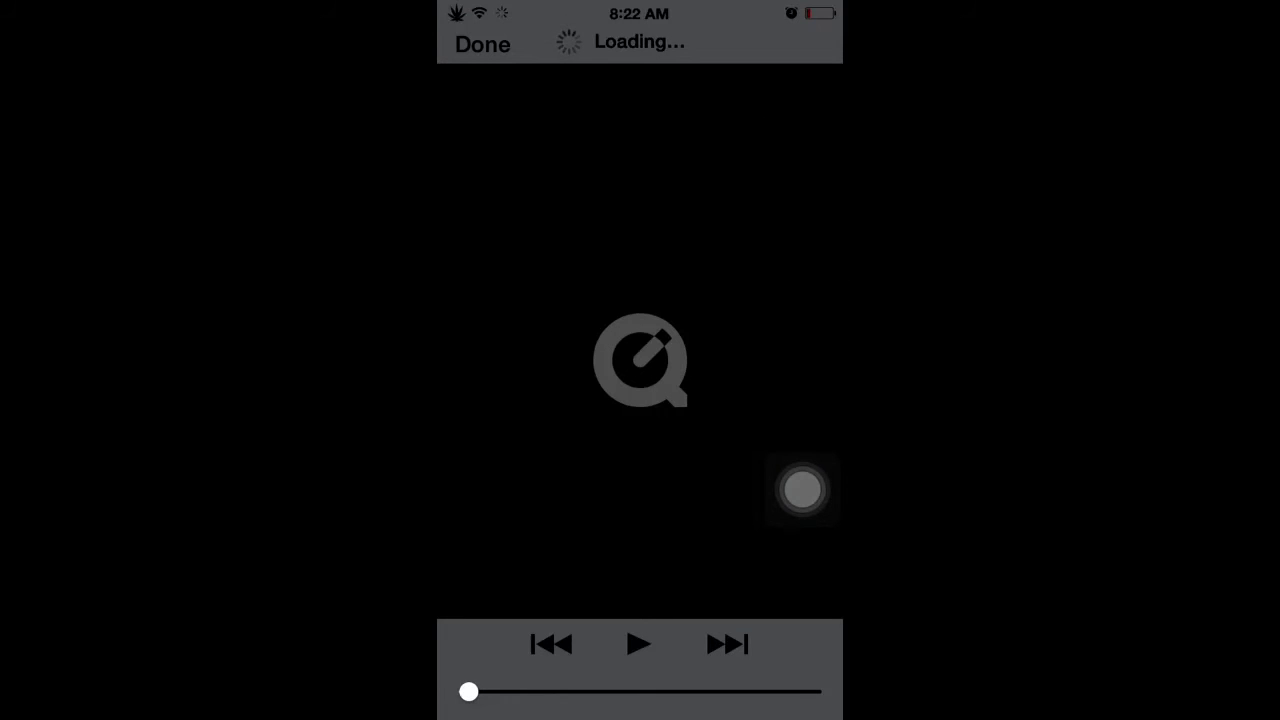
{"action": "left_click", "coordinate": [640, 644]}
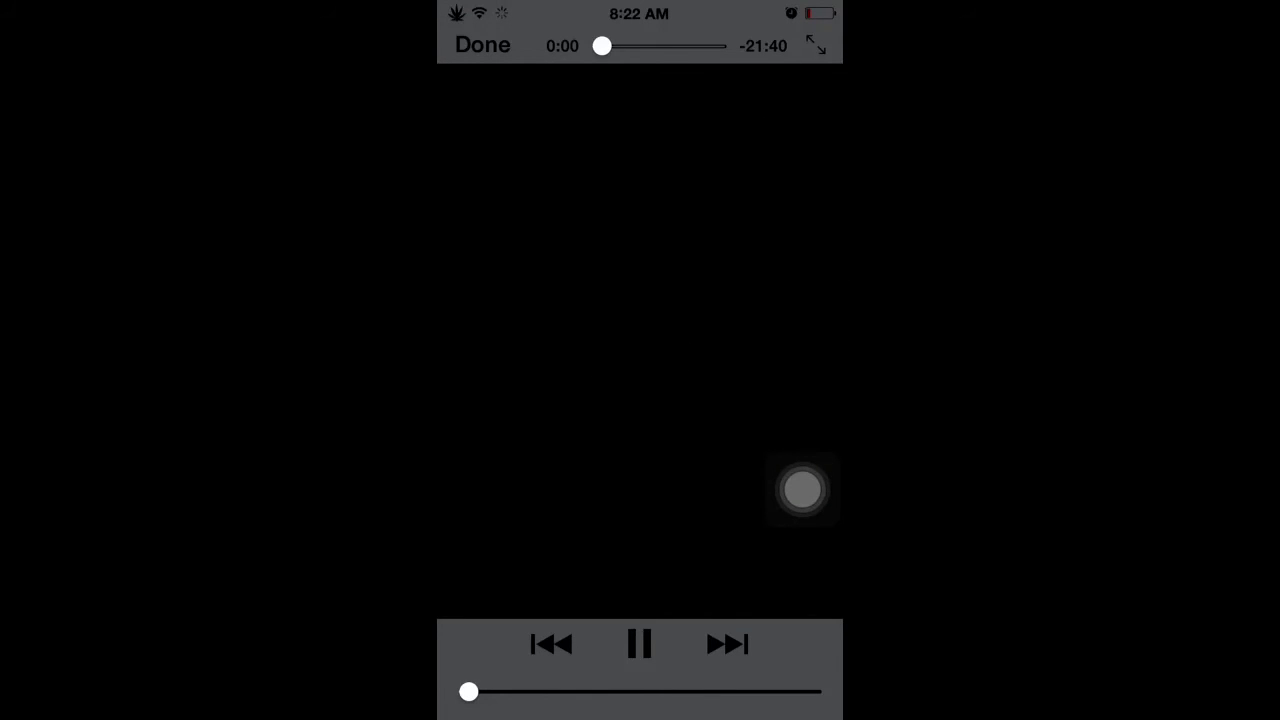
{"action": "left_click", "coordinate": [640, 644]}
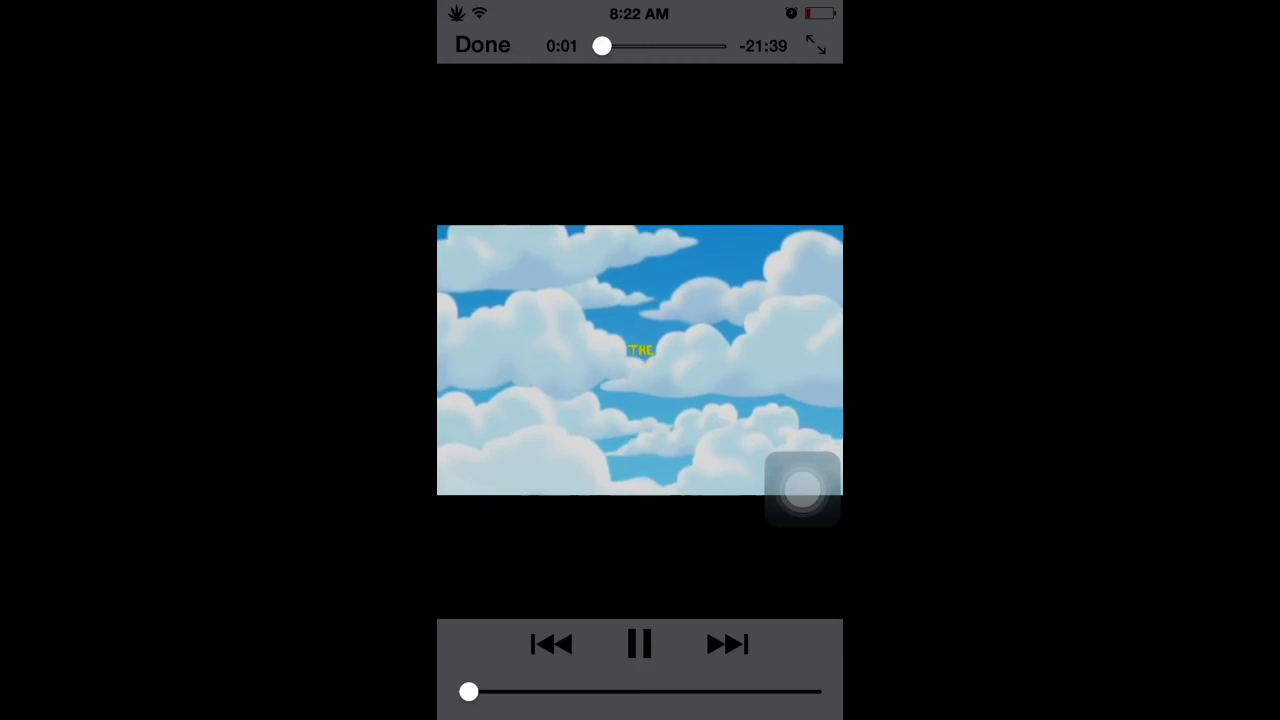
{"action": "left_click_drag", "start_coordinate": [602, 46], "coordinate": [636, 46]}
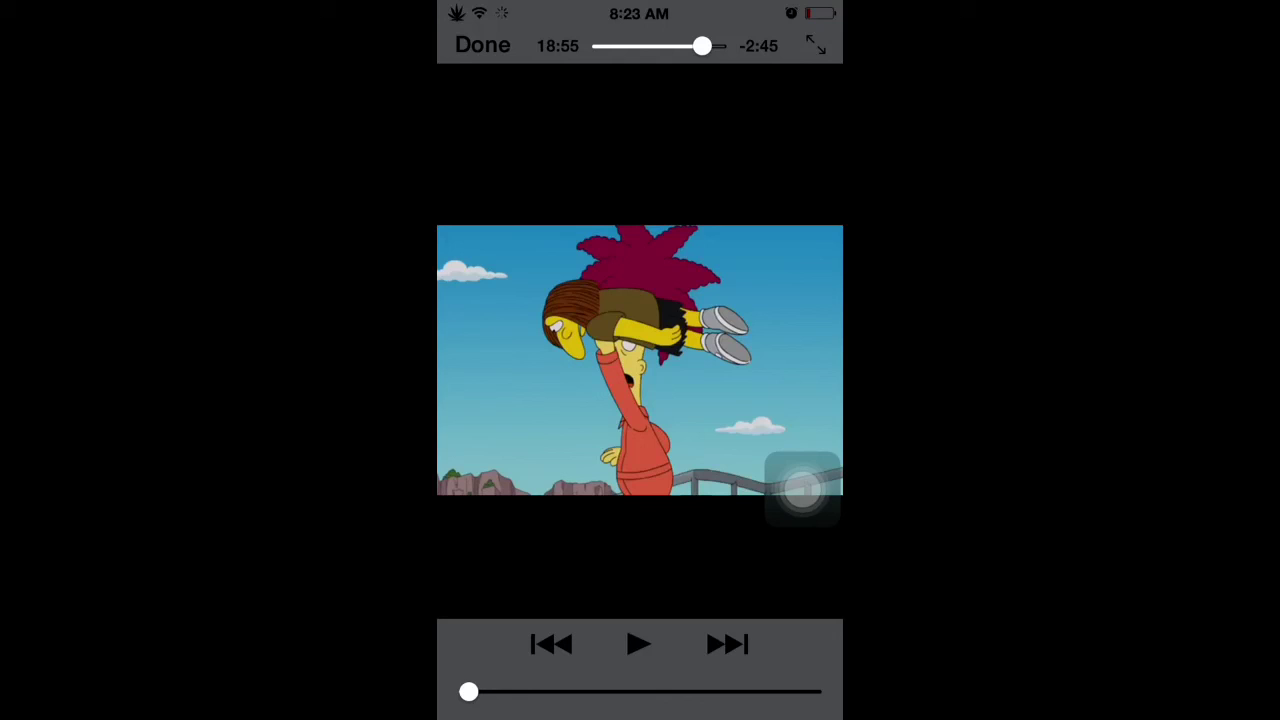
{"action": "left_click", "coordinate": [640, 644]}
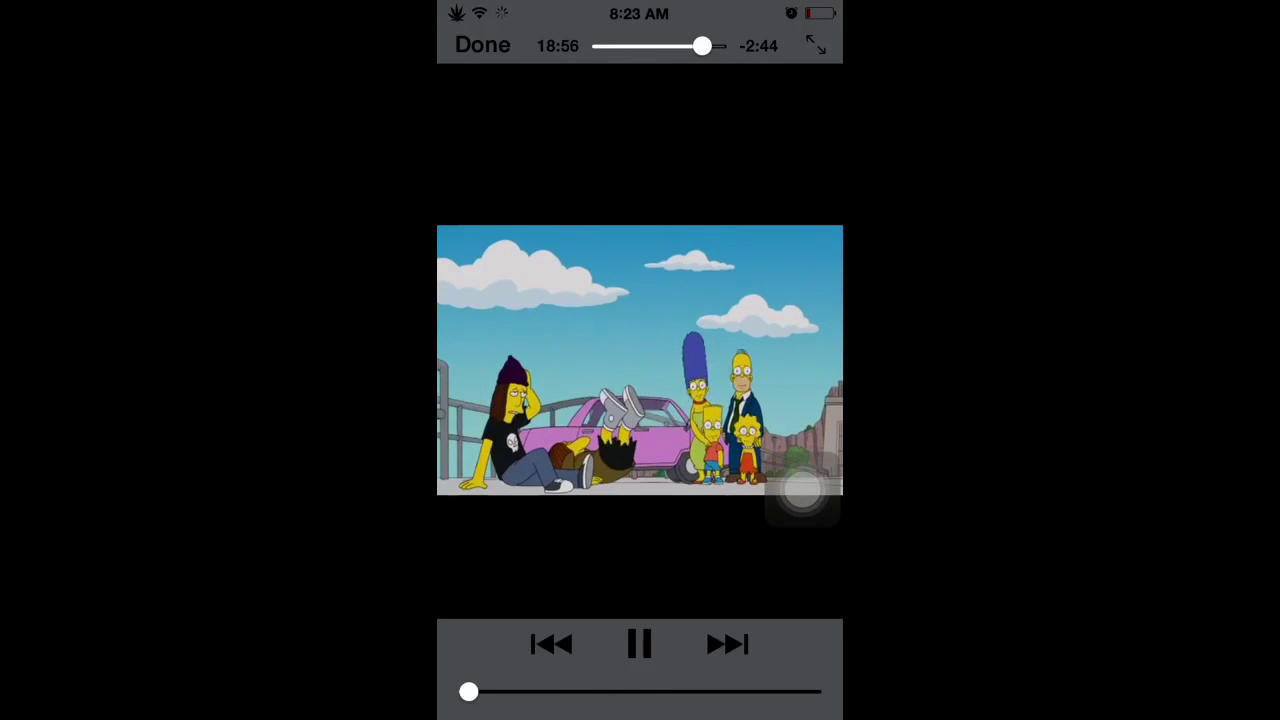